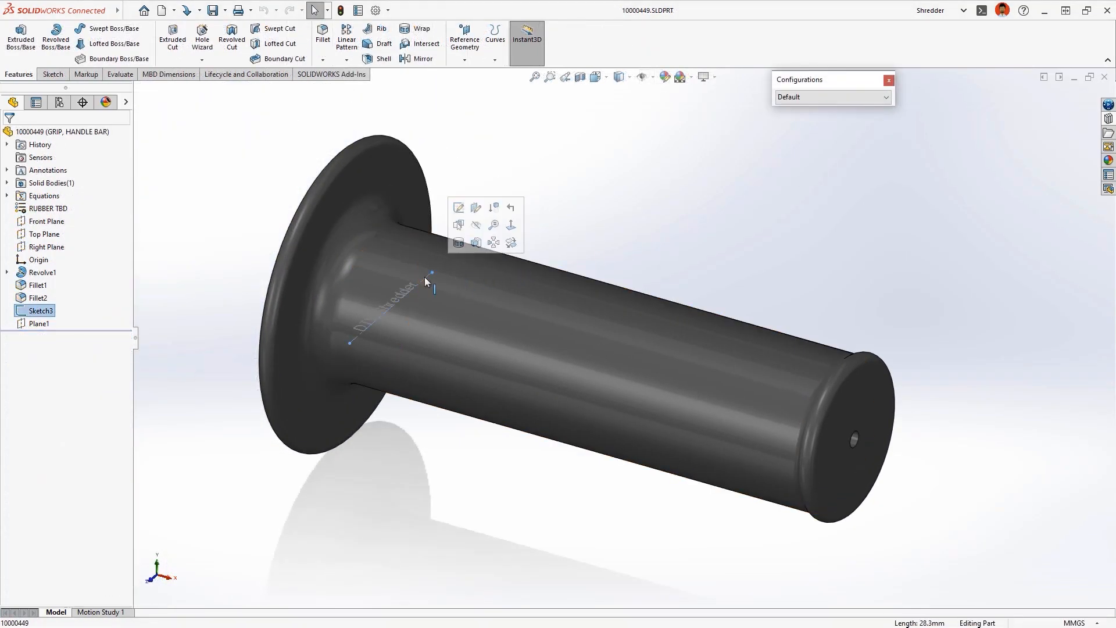
pyautogui.moveTo(459, 243)
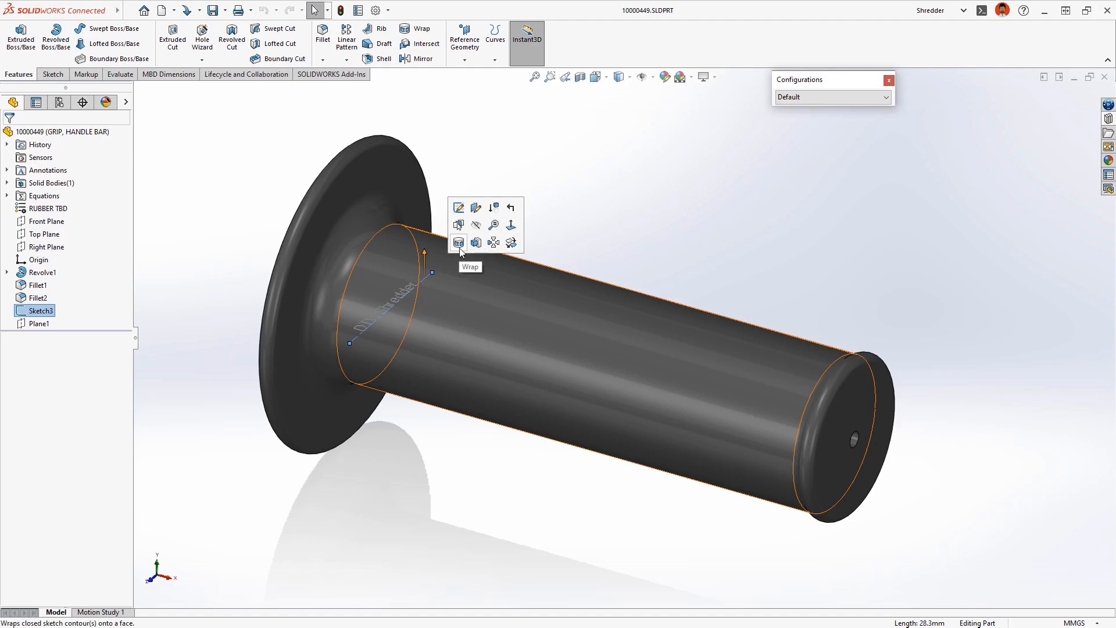
# - Wrap Sketch3's DTV Shredder text onto the grip's cylindrical face and accept
pyautogui.click(459, 241)
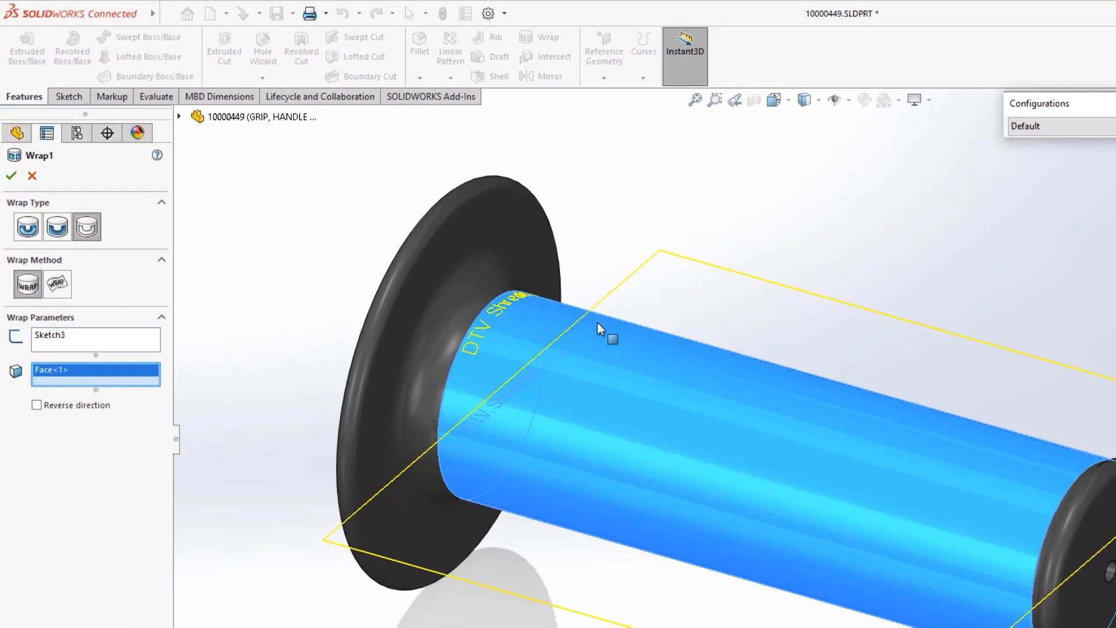
pyautogui.click(11, 175)
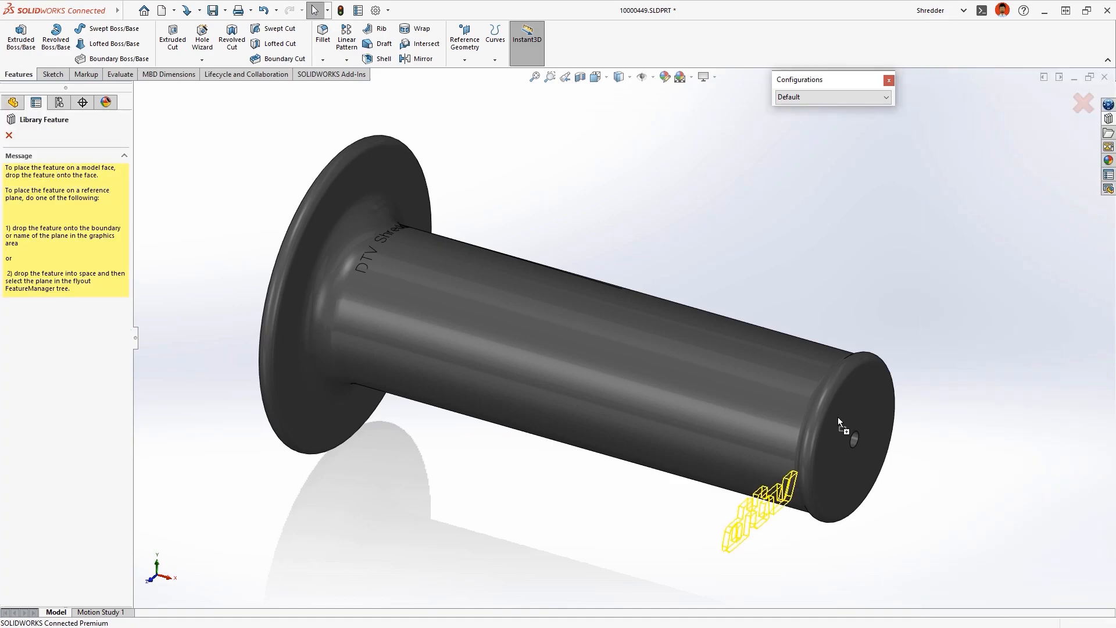
# - Place the DTV Logo library feature on the end face, keep it past the warning, and reposition its Cut-Extrude1 sketch so it rebuilds
pyautogui.click(840, 423)
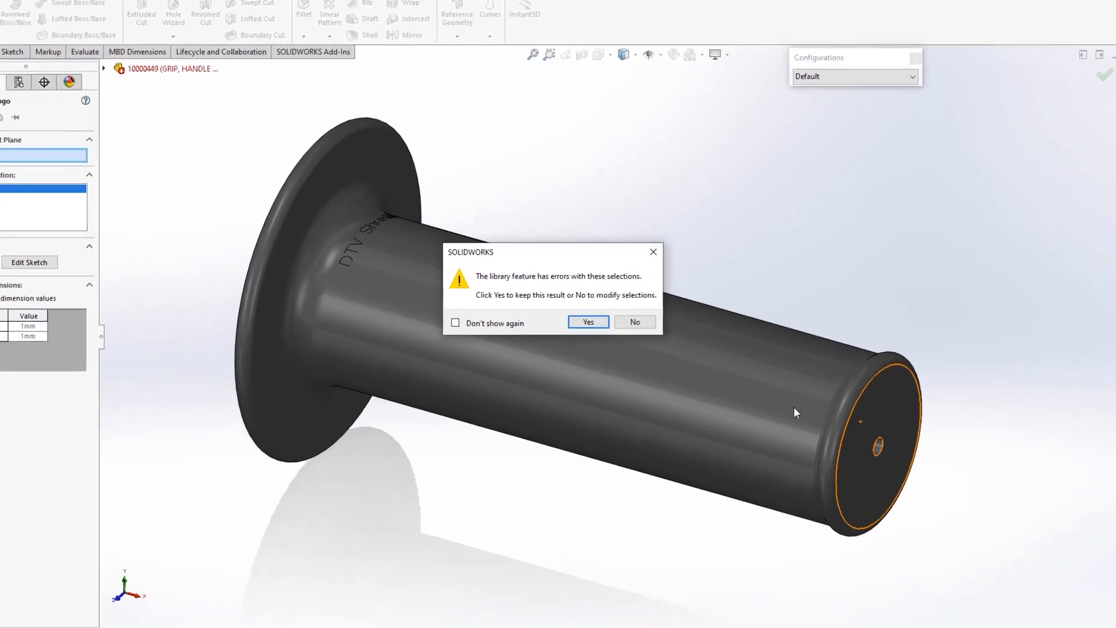
pyautogui.click(587, 322)
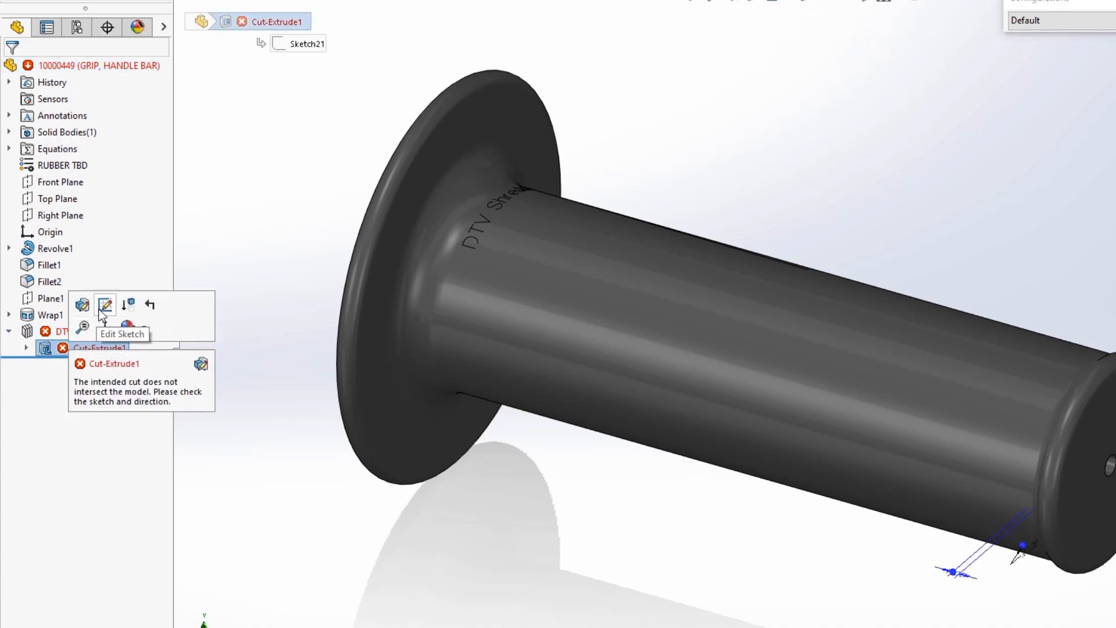
pyautogui.click(105, 303)
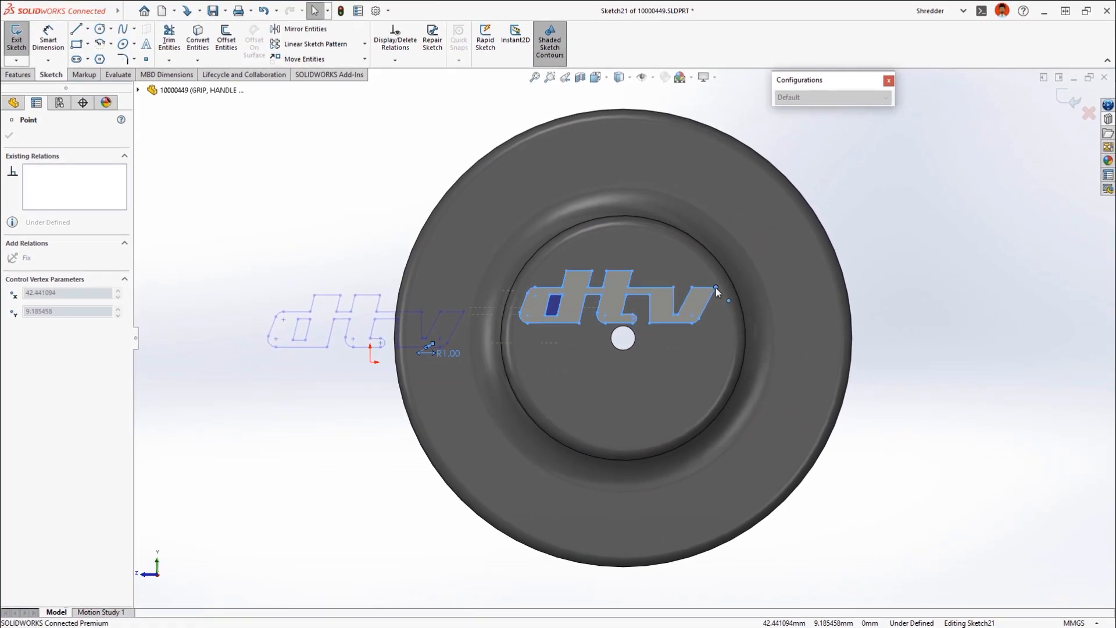
pyautogui.click(15, 37)
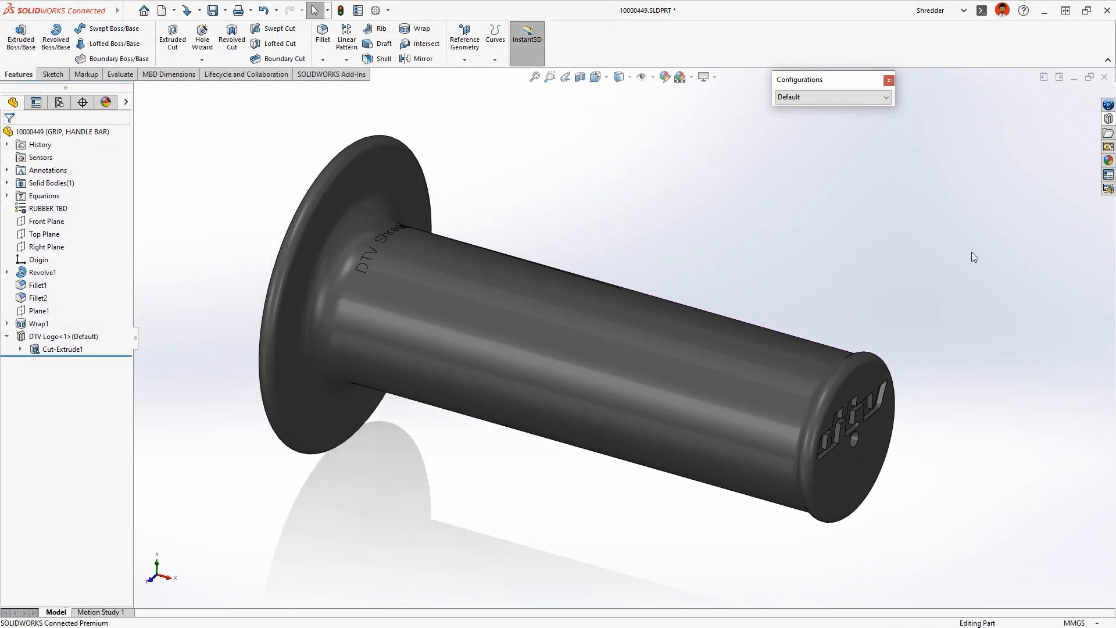
# - Sketch an ellipse on the side plane near the flange with its axis coincident to the origin
pyautogui.click(39, 310)
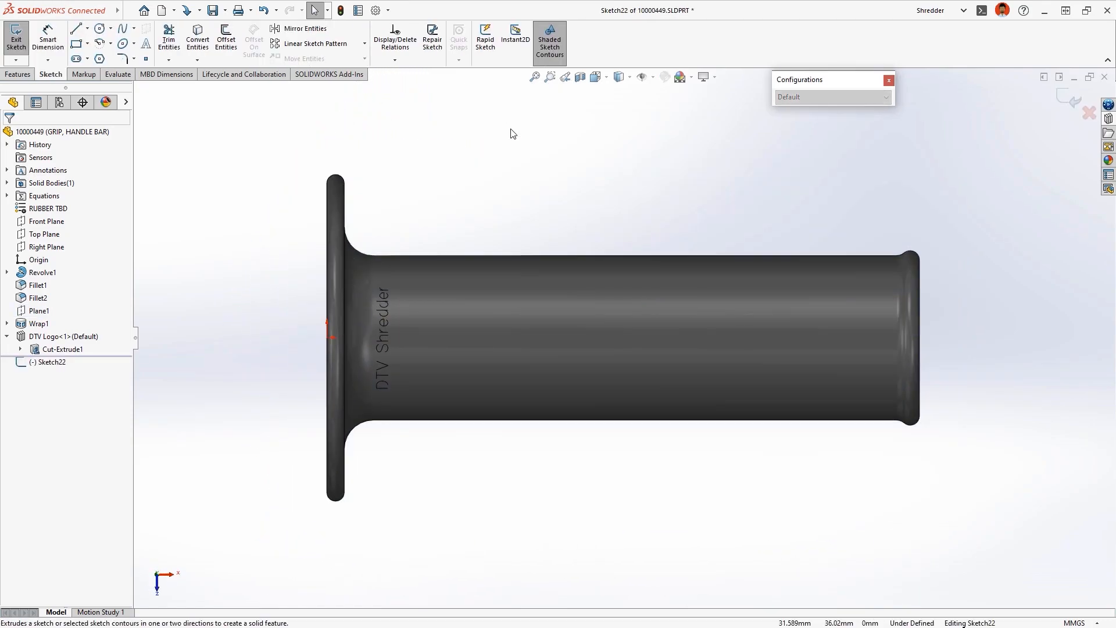
pyautogui.rightClick(512, 132)
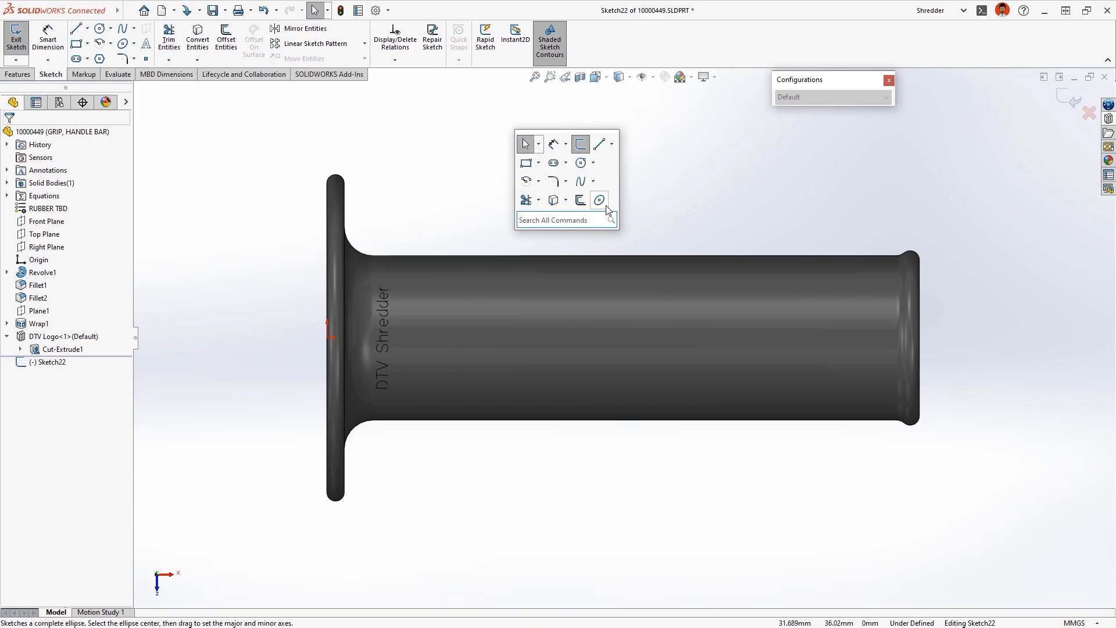
pyautogui.click(598, 200)
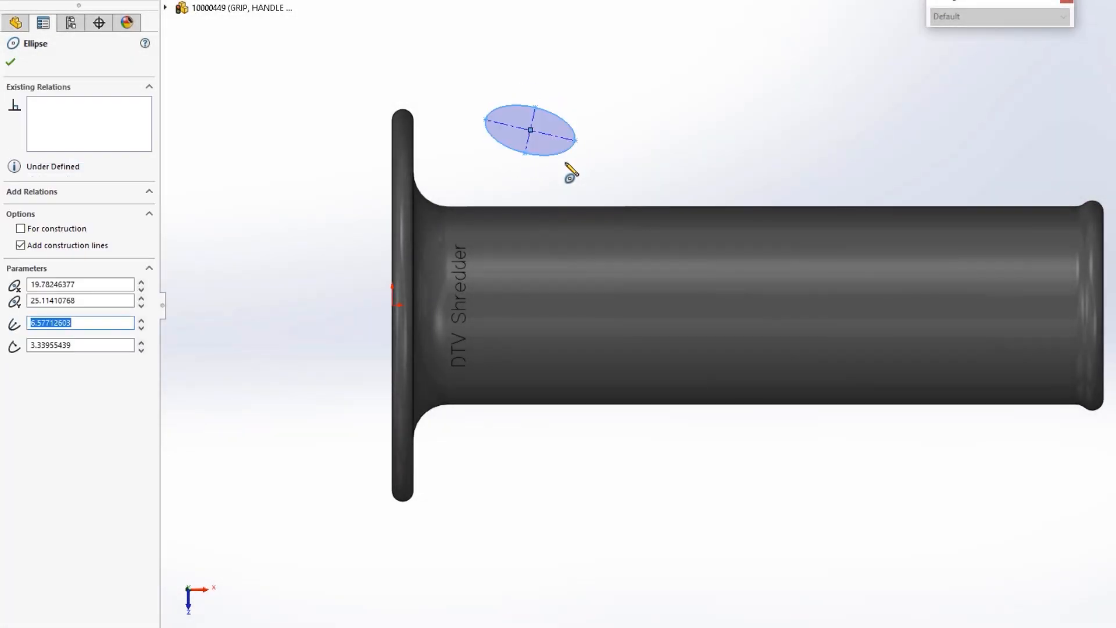
pyautogui.click(555, 129)
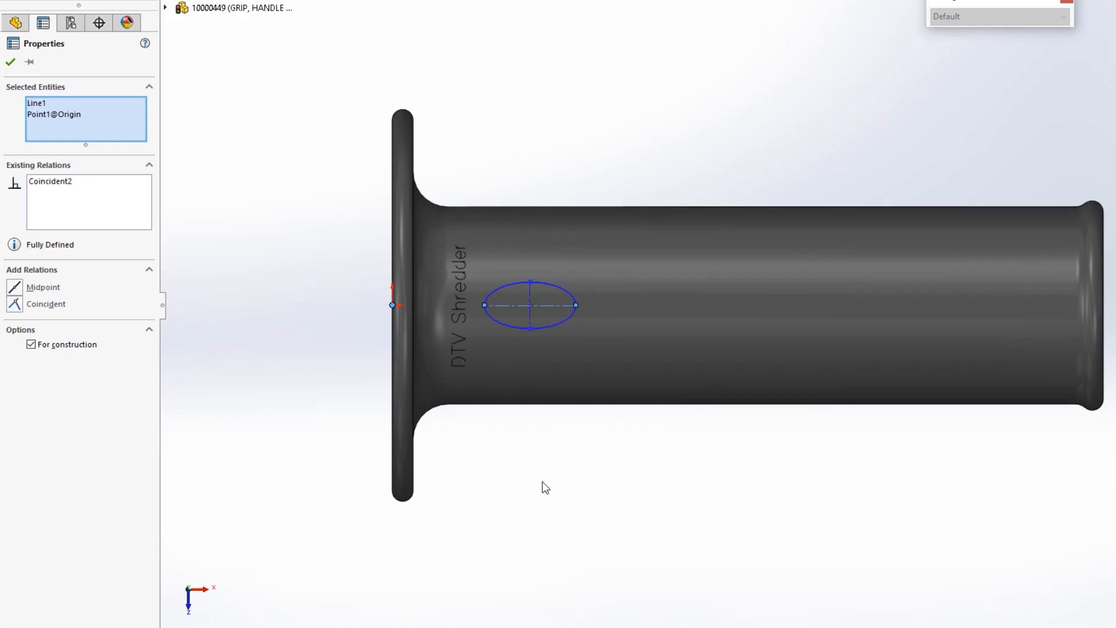
pyautogui.click(11, 62)
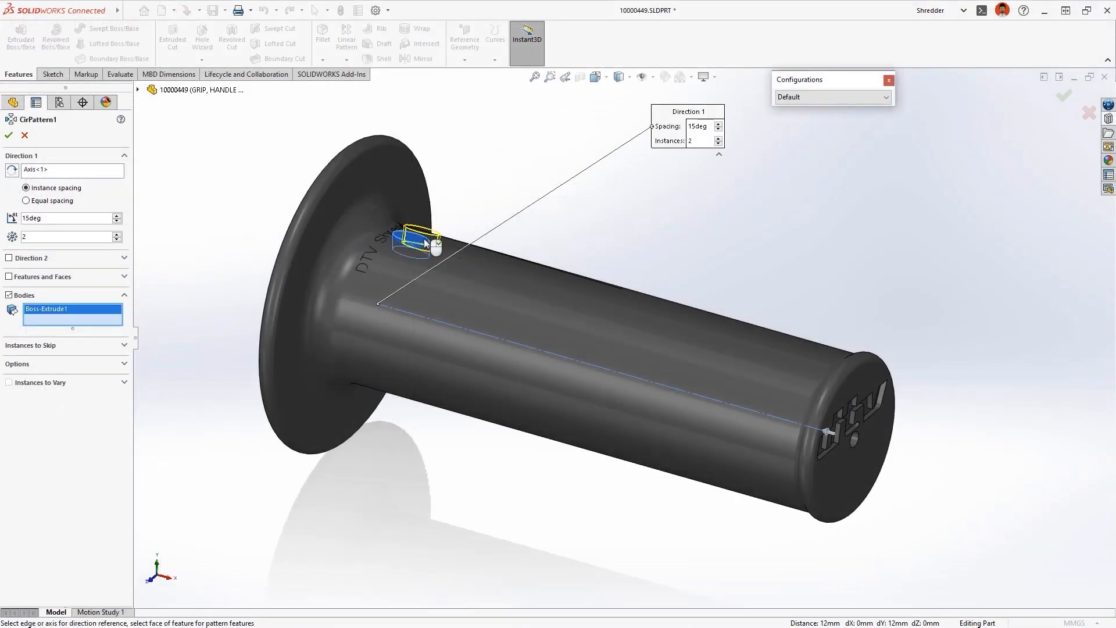
# - Accept CirPattern1 and move the patterned bodies with Delta X = "spacing"/2
pyautogui.rightClick(423, 244)
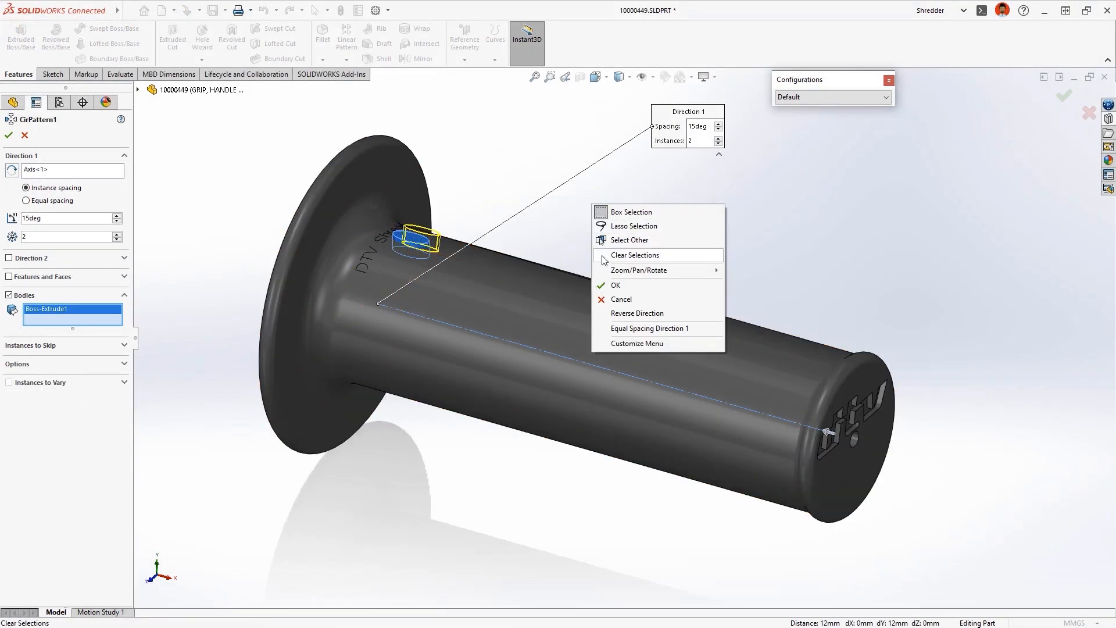
pyautogui.click(613, 285)
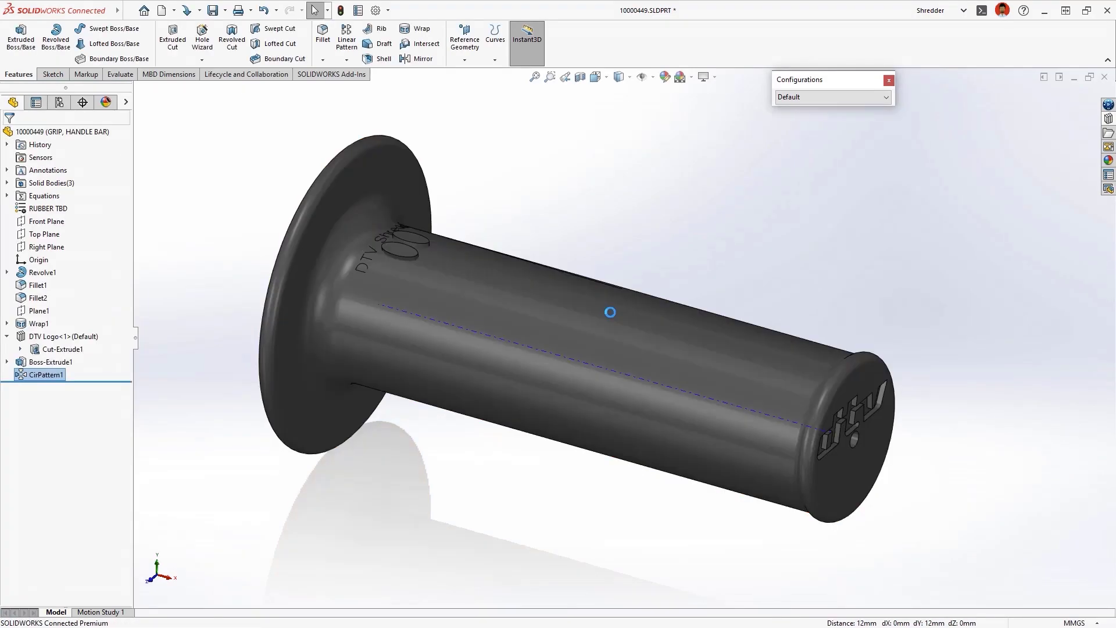
pyautogui.click(399, 256)
pyautogui.write('=')
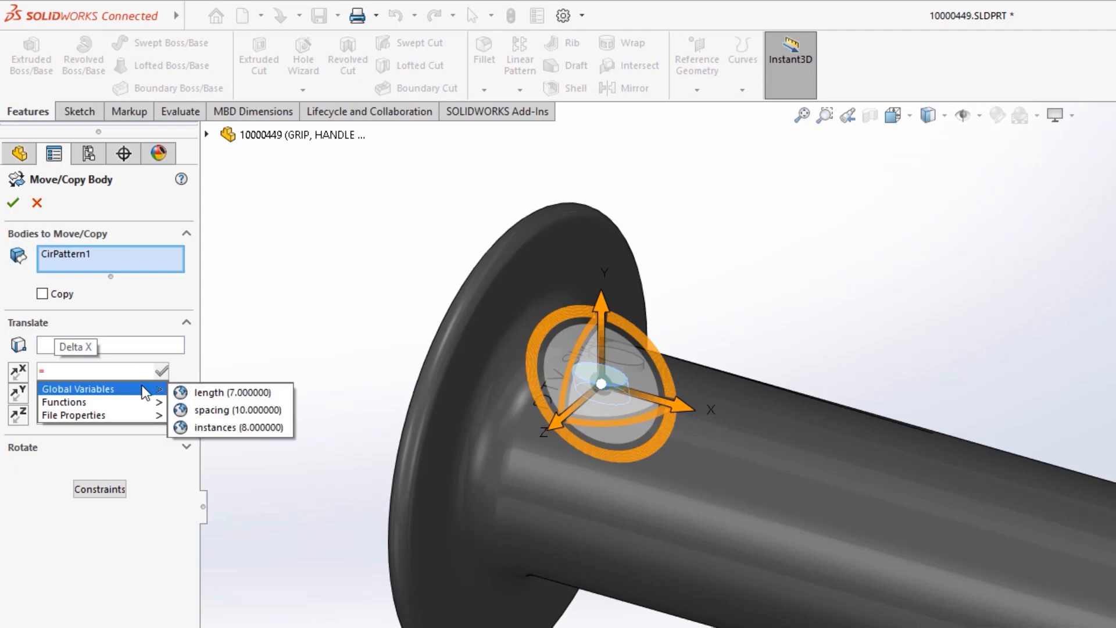
pyautogui.click(211, 409)
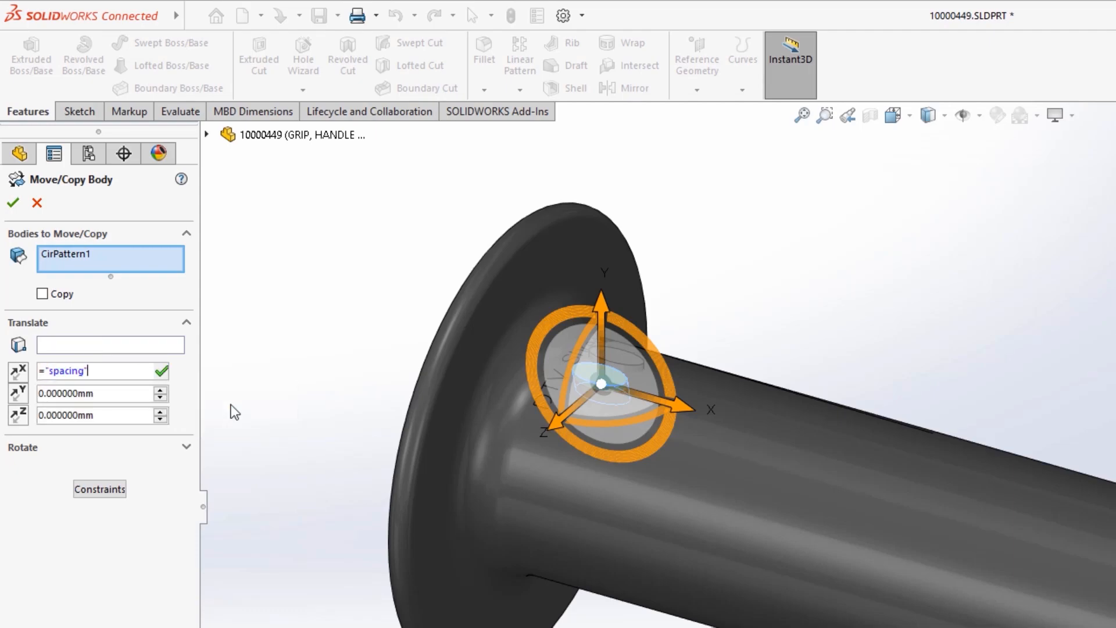
pyautogui.write('/2')
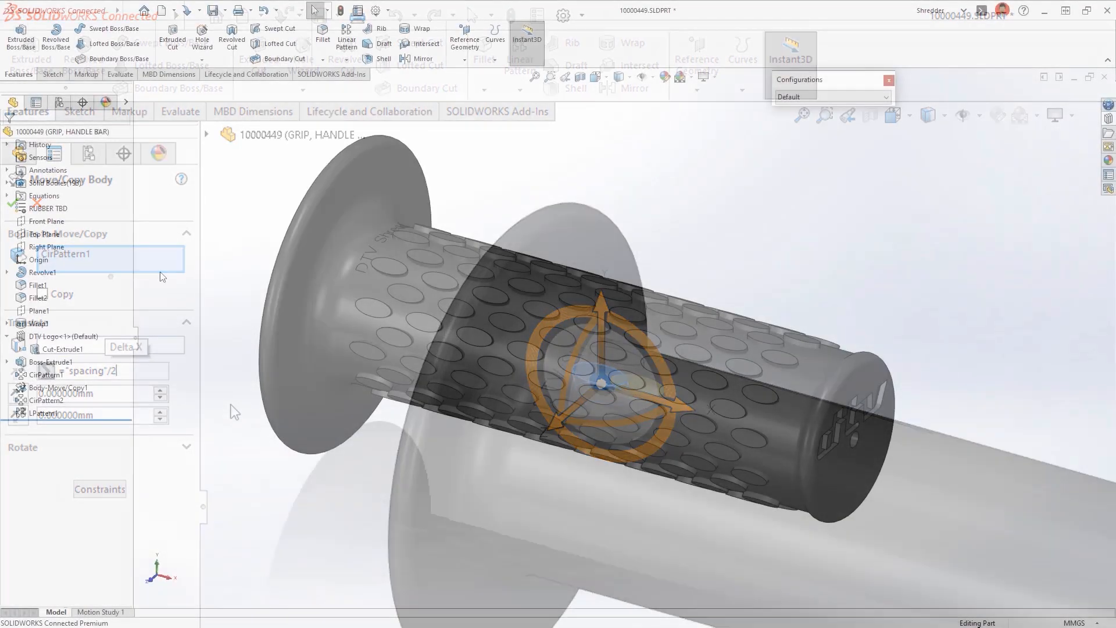
# - In Manage Equations set length 10, spacing 14 and instances 6, then accept to rebuild the bosses
pyautogui.rightClick(44, 195)
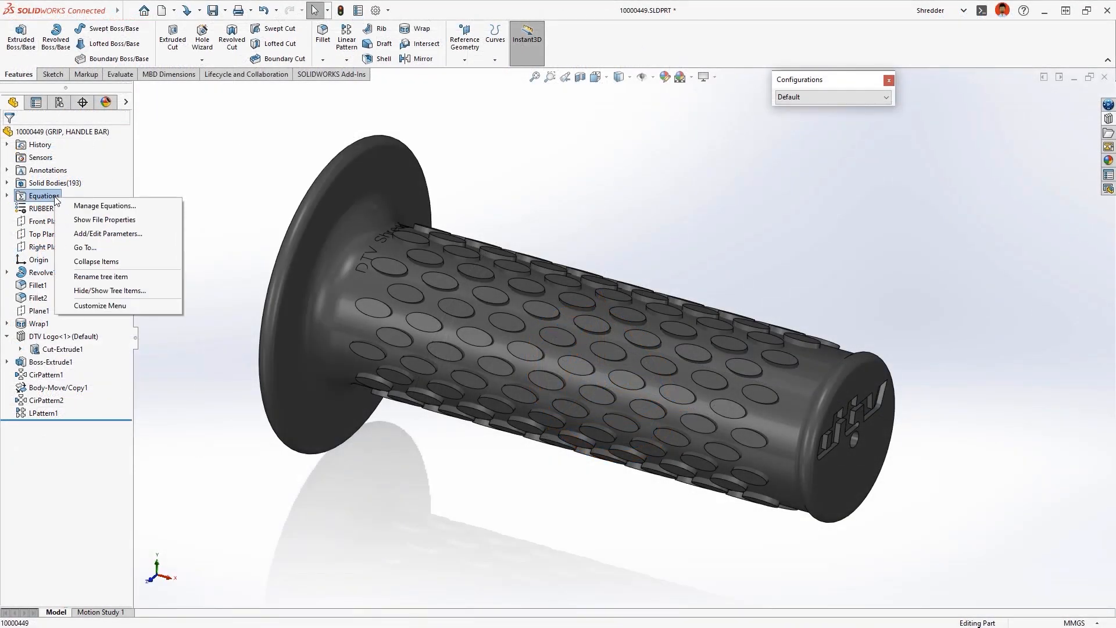
pyautogui.click(106, 206)
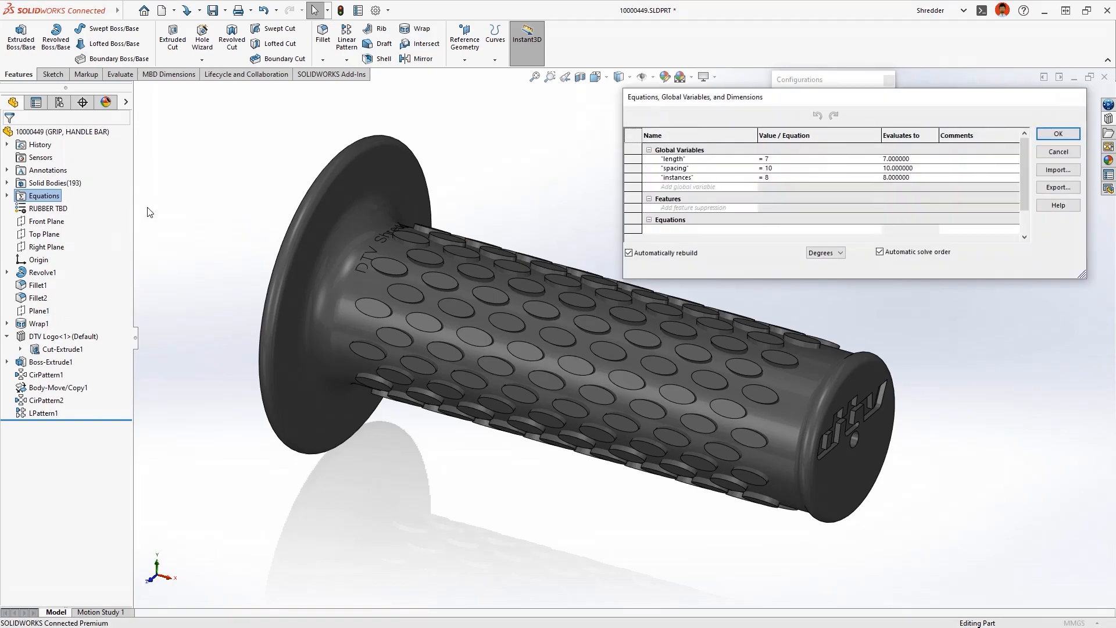
pyautogui.click(648, 220)
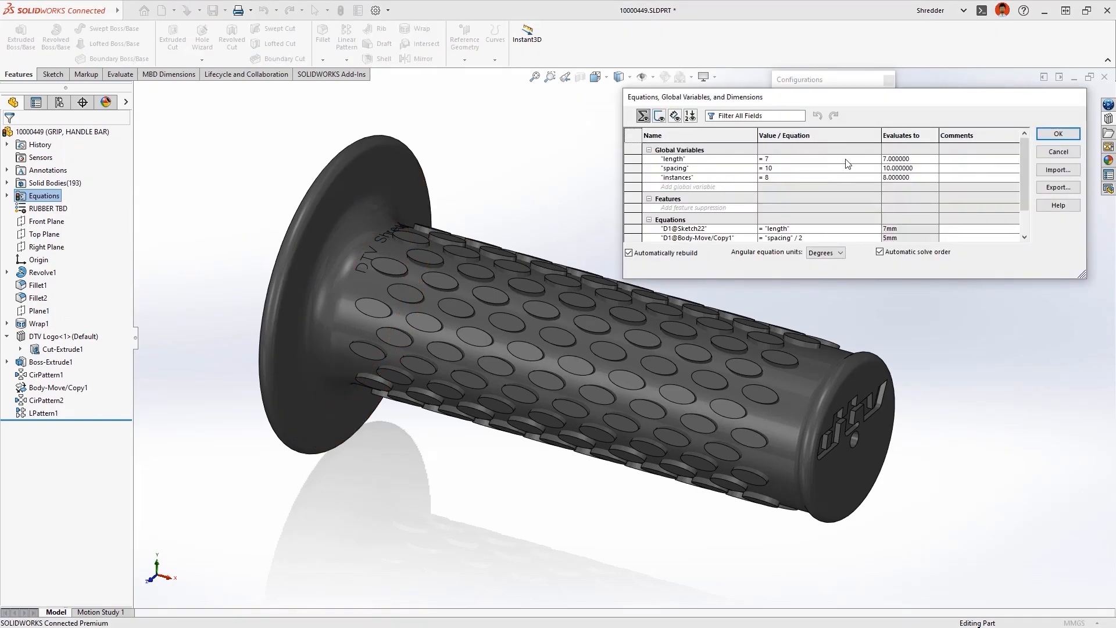
pyautogui.click(815, 159)
pyautogui.write('10')
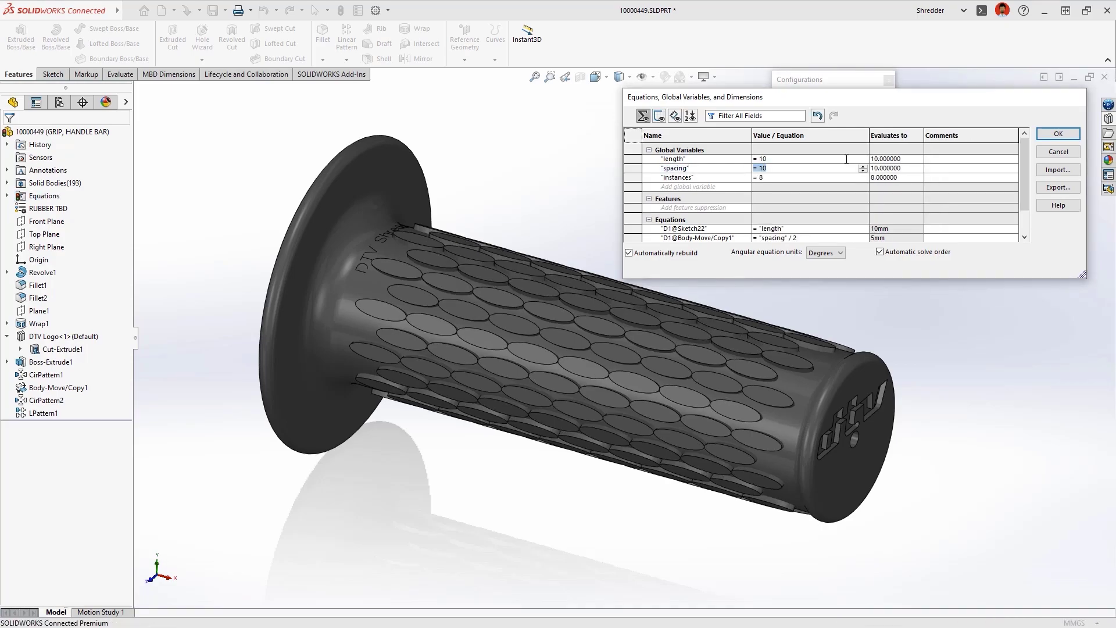
pyautogui.write('14')
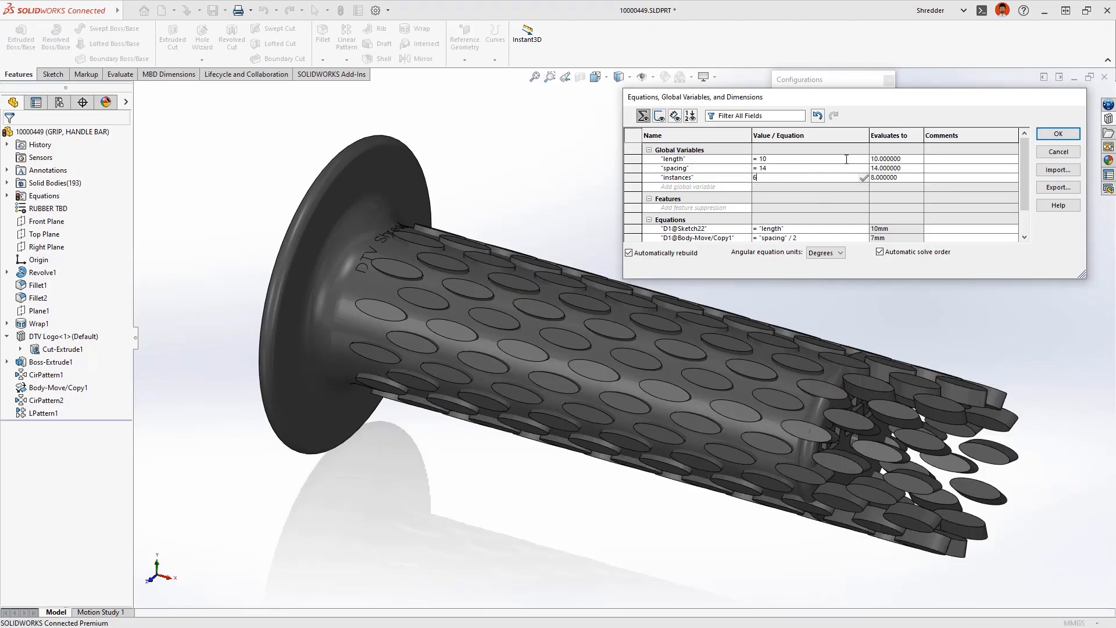
pyautogui.write('6')
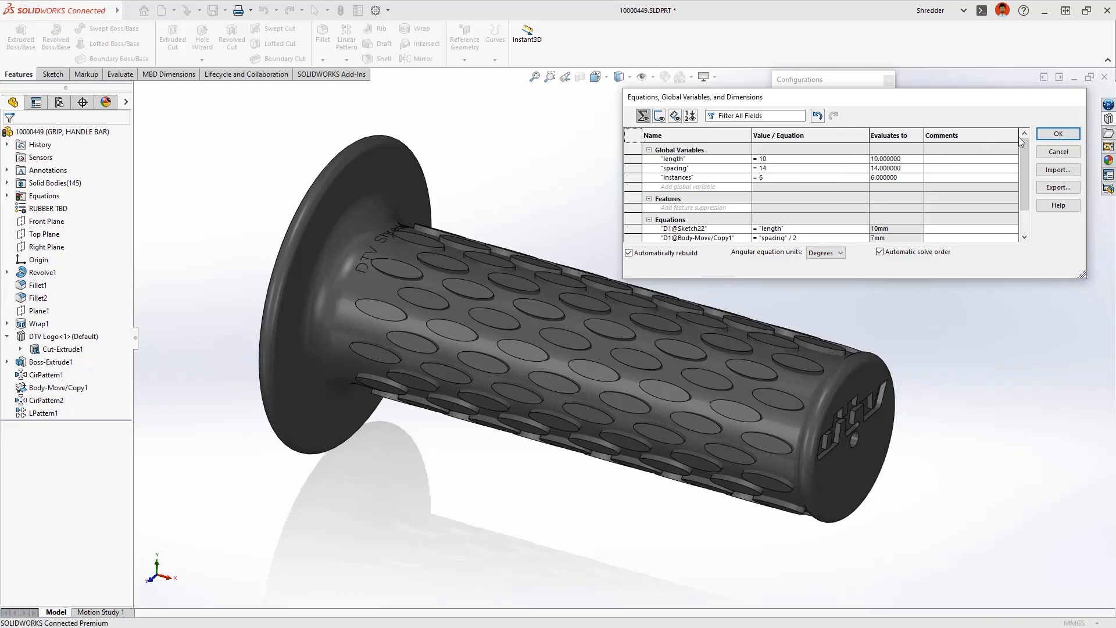
pyautogui.click(1057, 134)
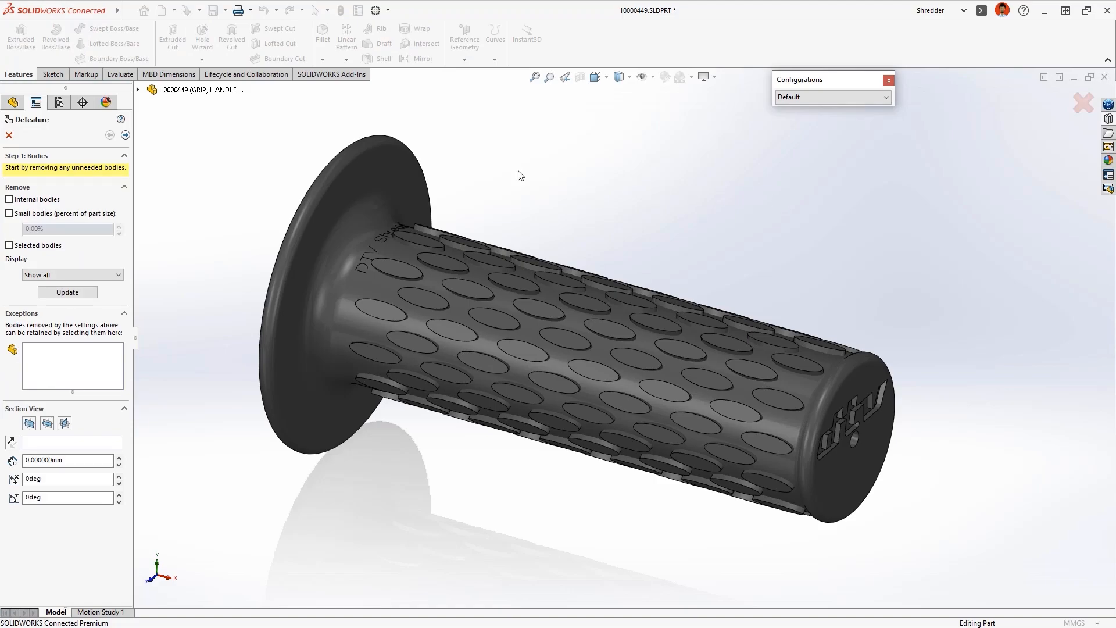
# - Advance Defeature past Bodies and To Keep, pick the boss, pattern, wrap and logo features, and run removal
pyautogui.click(126, 134)
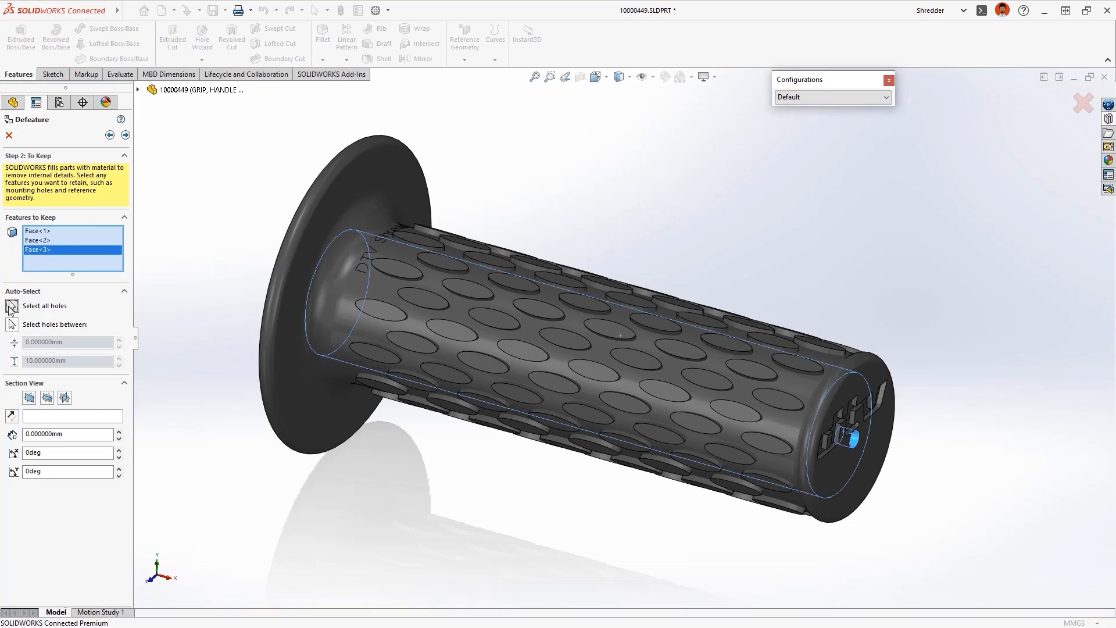
pyautogui.click(126, 135)
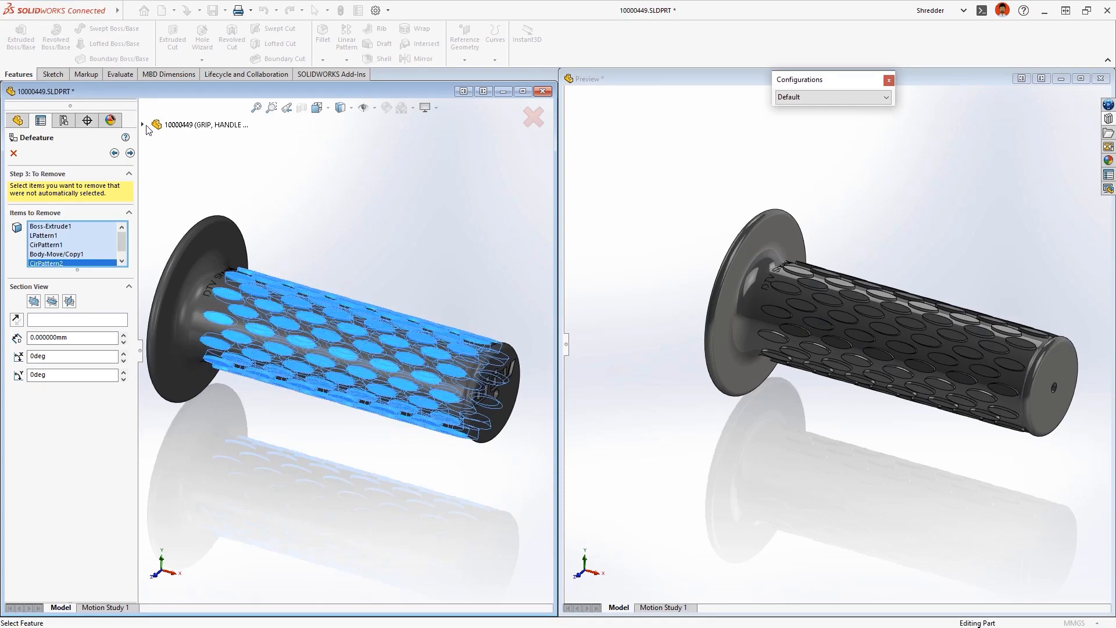
pyautogui.click(144, 125)
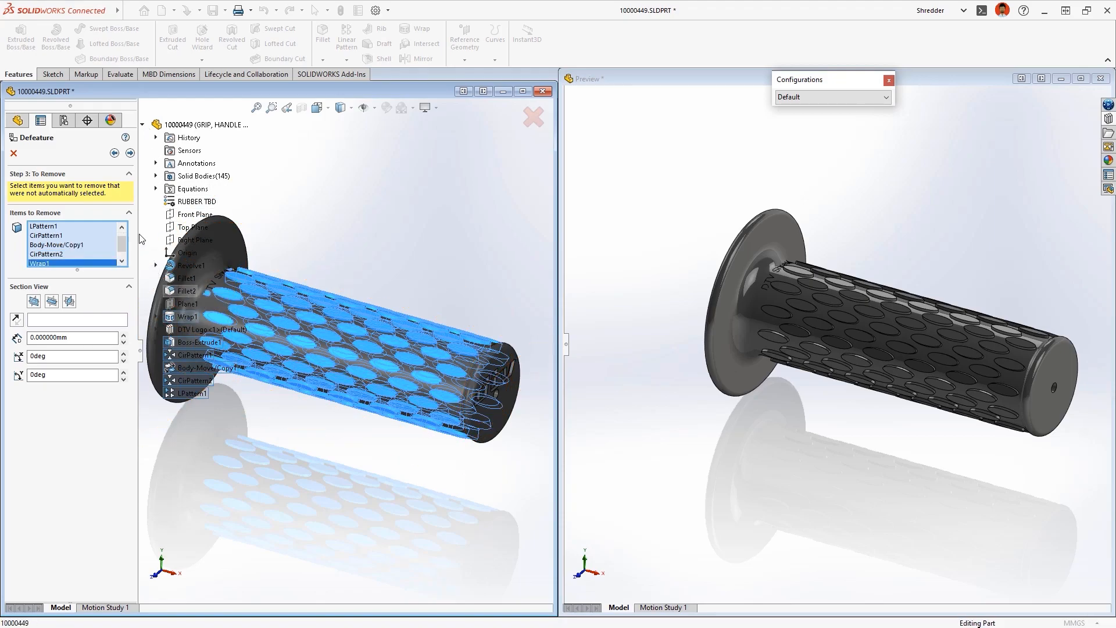
pyautogui.click(130, 153)
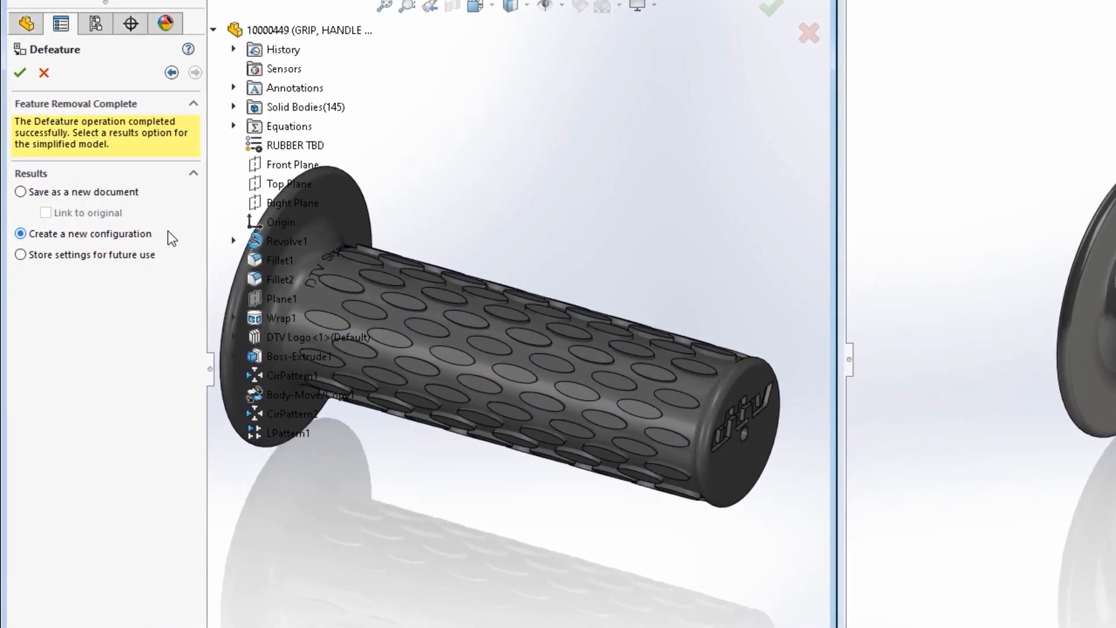
# - Save the simplified grip as a new Default_defeature configuration, then switch the part back to Default
pyautogui.click(20, 72)
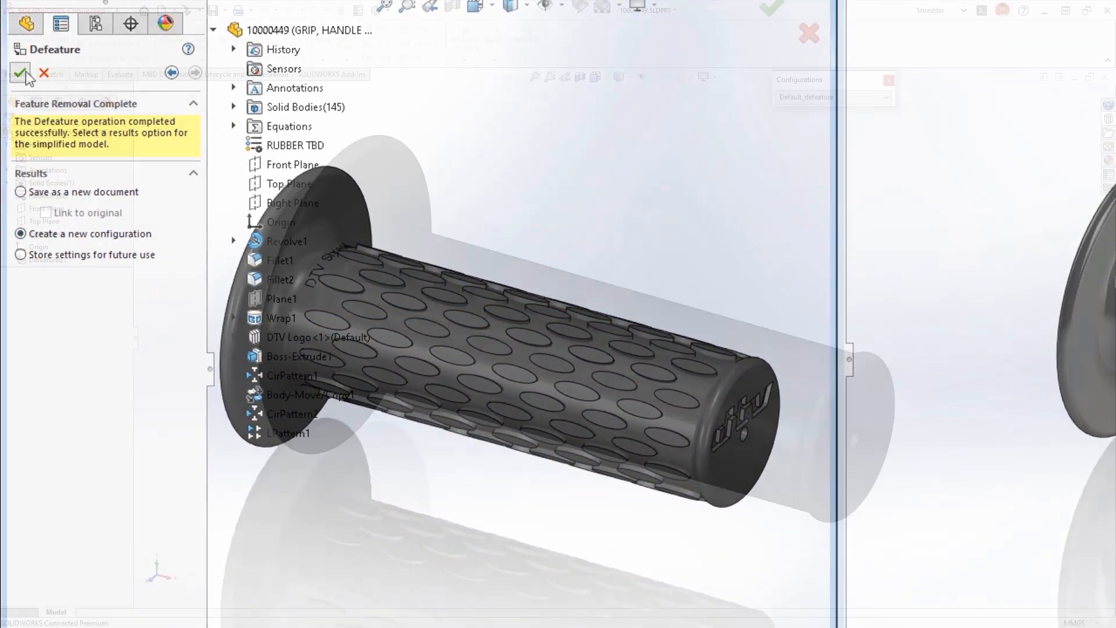
pyautogui.click(20, 74)
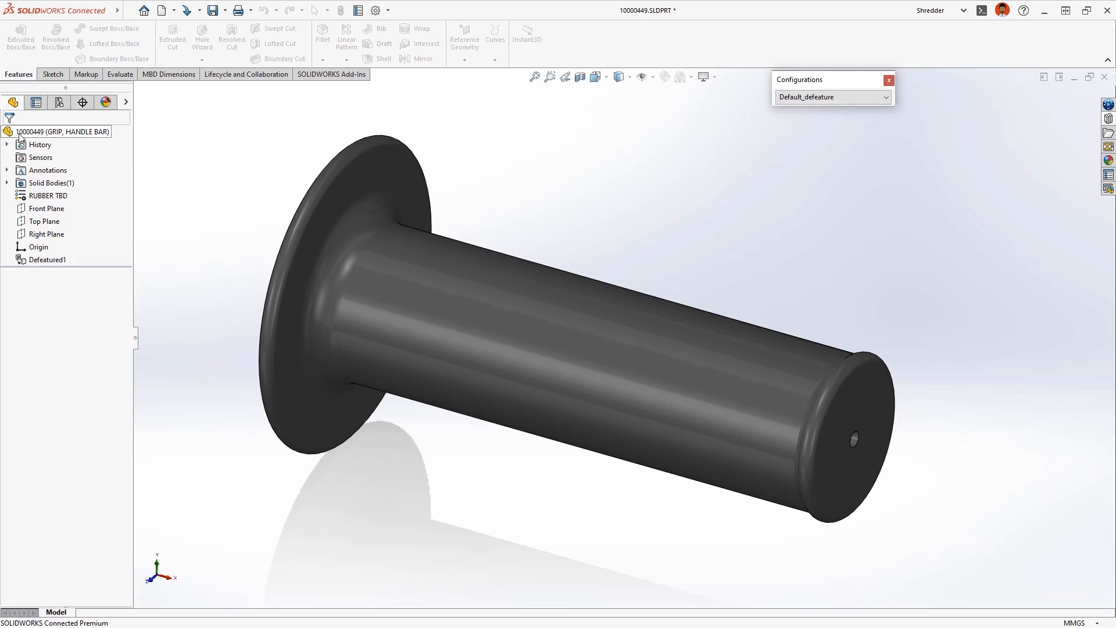
pyautogui.click(885, 97)
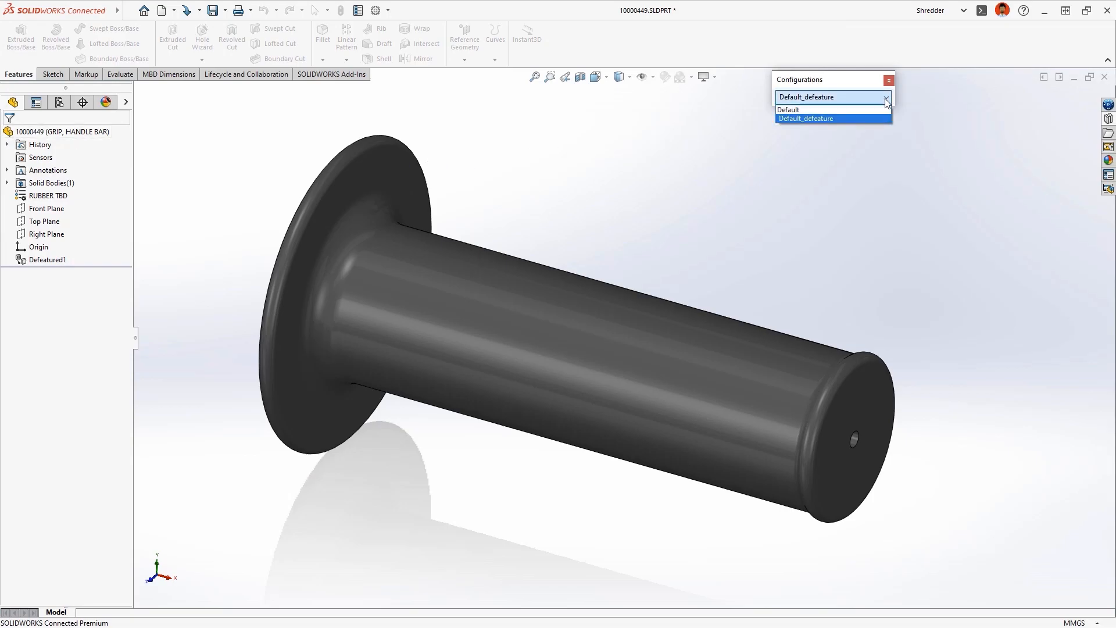
pyautogui.click(787, 110)
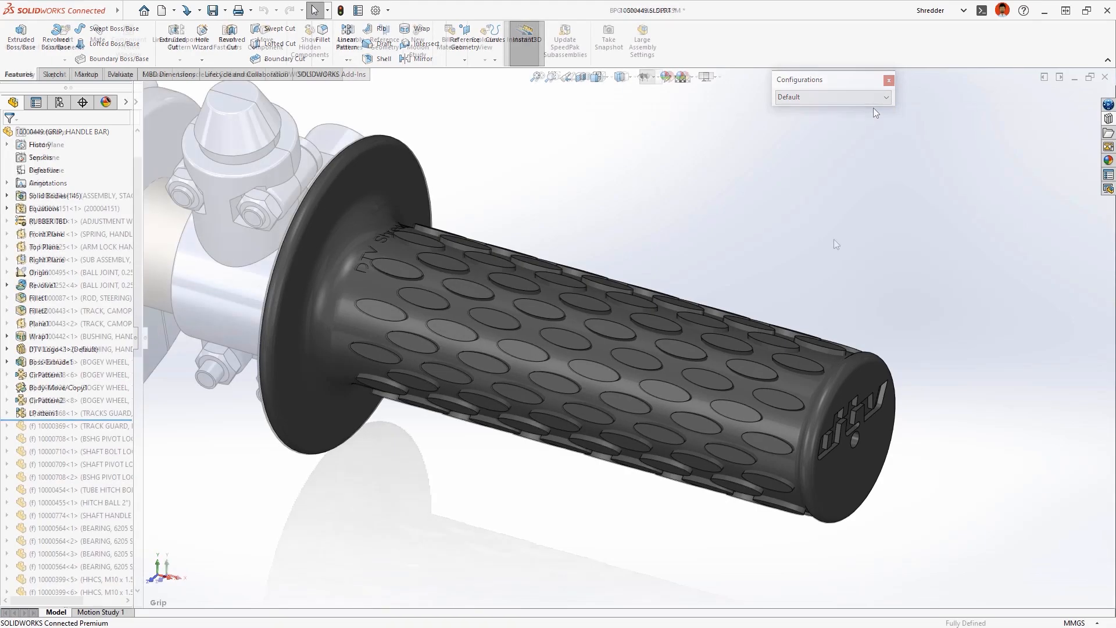
# - Select the grip in the Shredder assembly and list its configurations to choose Default_defeature
pyautogui.click(862, 427)
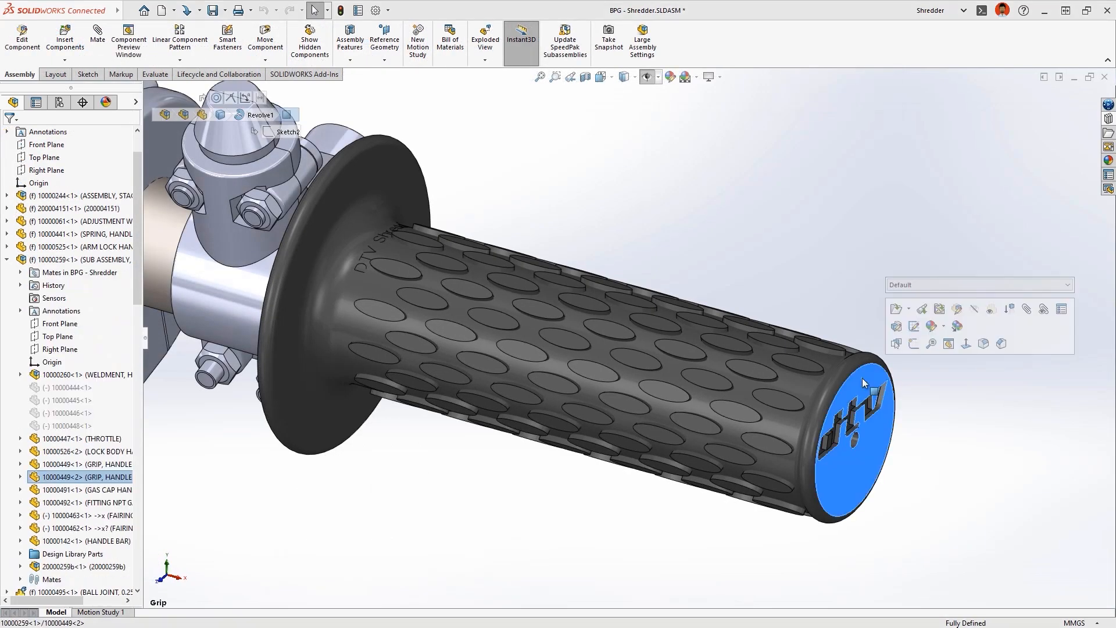
pyautogui.click(1064, 284)
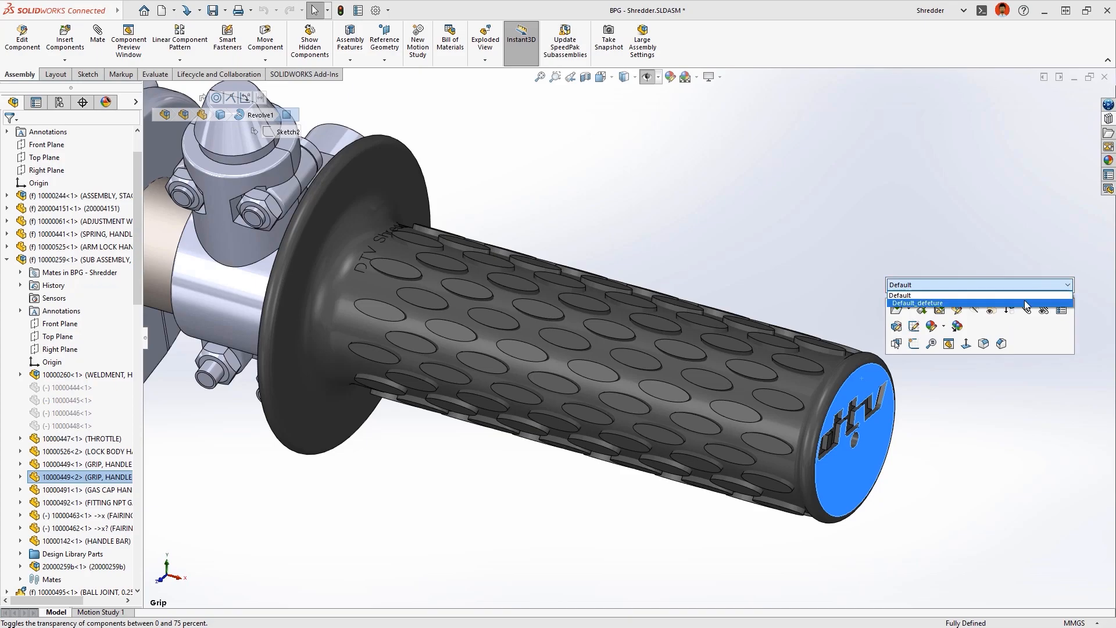